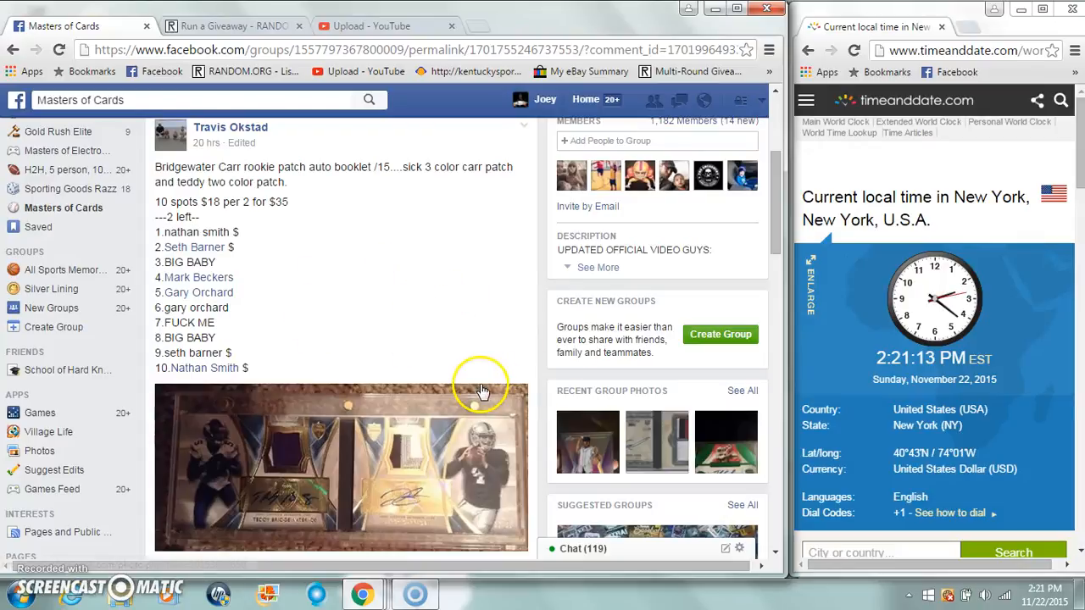
pyautogui.moveTo(361, 335)
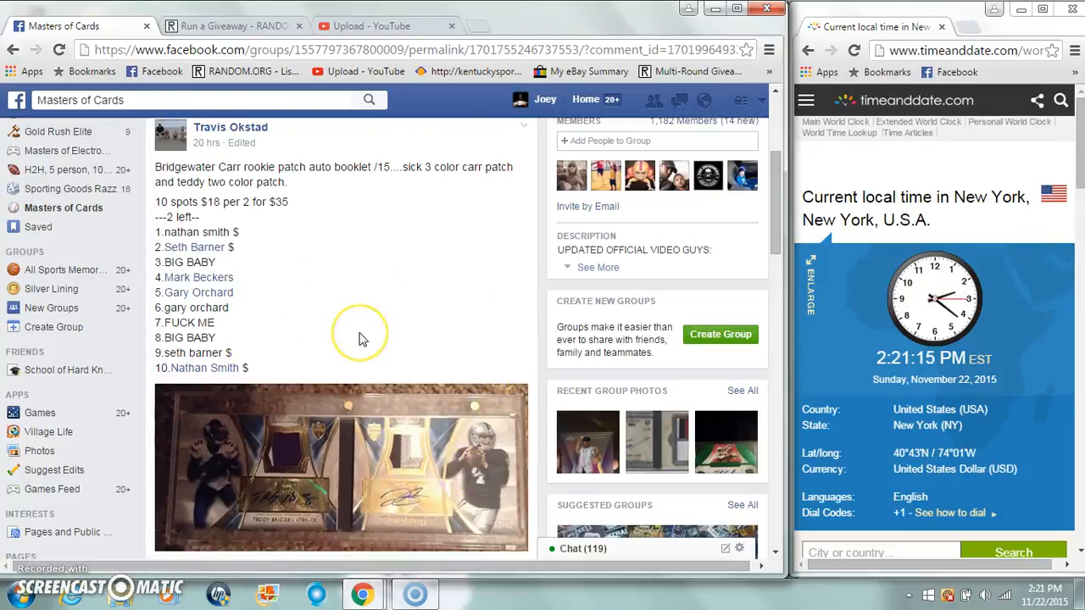
pyautogui.moveTo(153, 240)
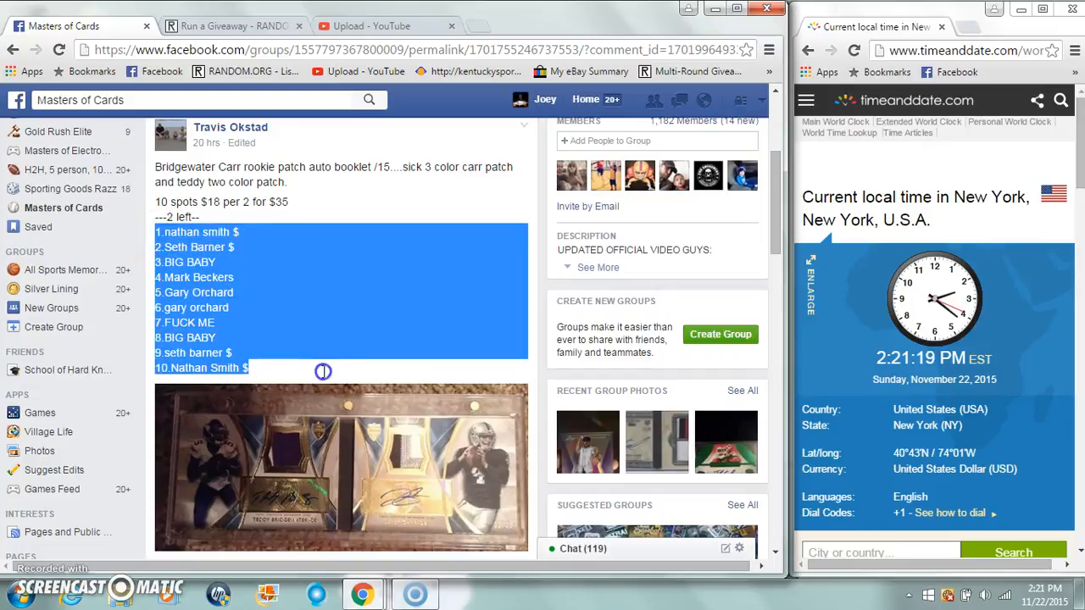
pyautogui.moveTo(335, 285)
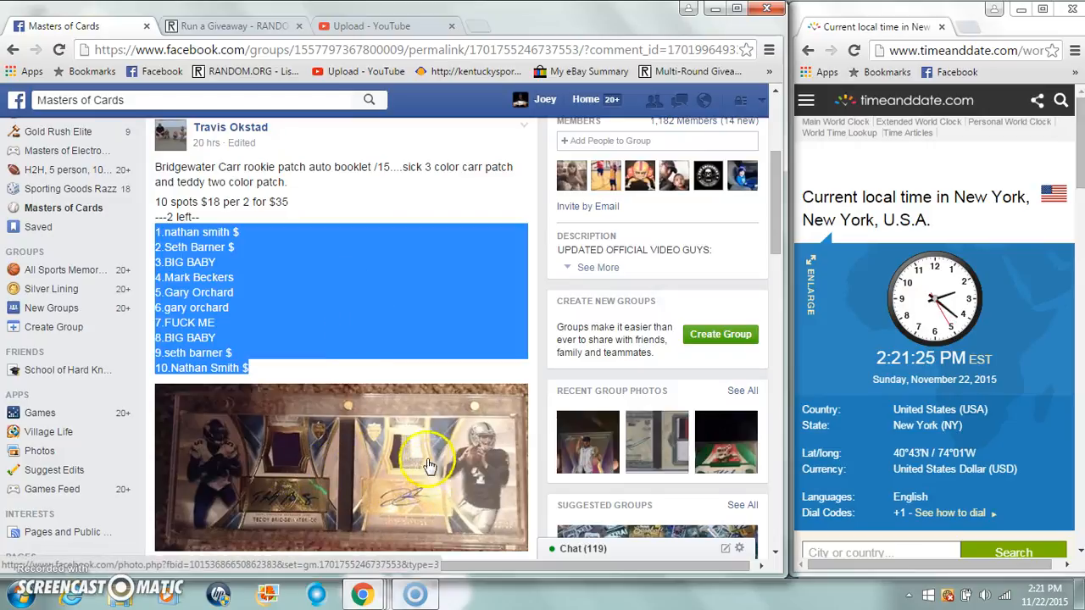
# Post a 'Live' comment at the bottom of the Facebook post's thread.
pyautogui.scroll(-3)
pyautogui.write('L')
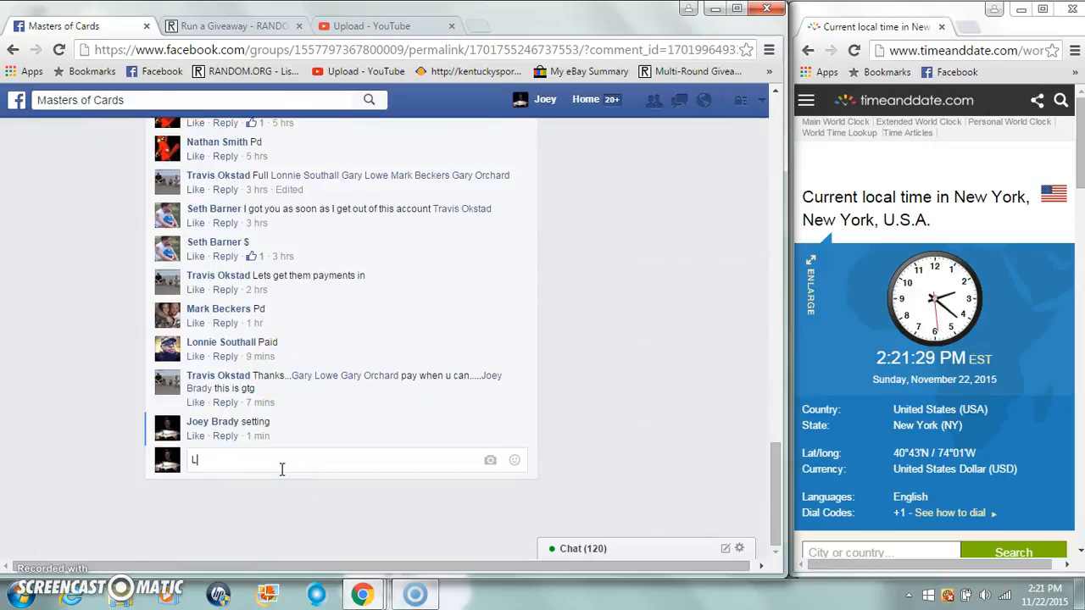
pyautogui.press('Enter')
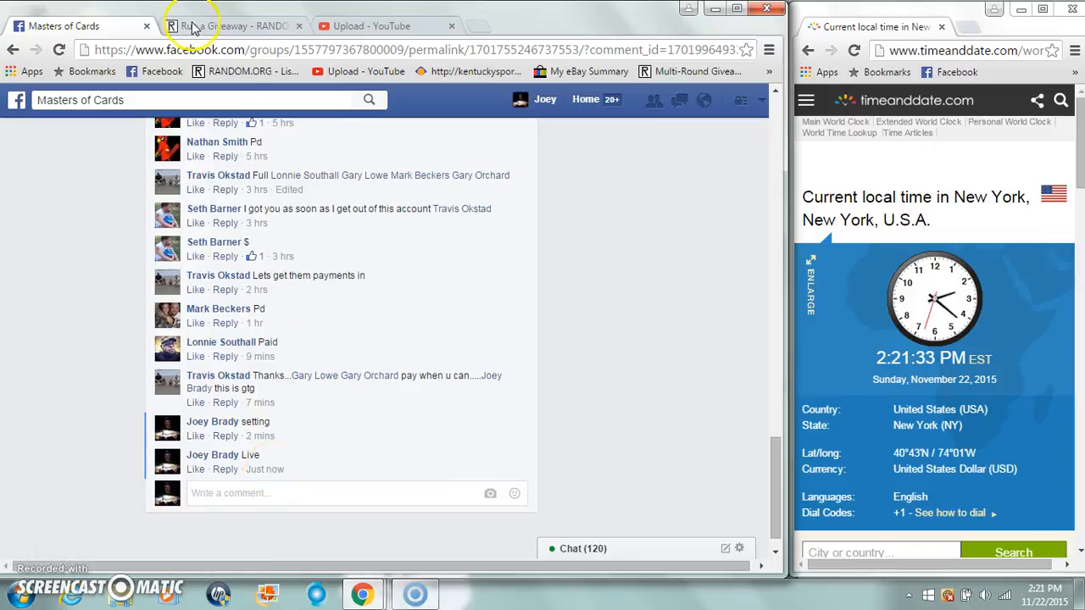
# Begin the giveaway with the ten pasted spot entries and 9 rounds.
pyautogui.click(224, 24)
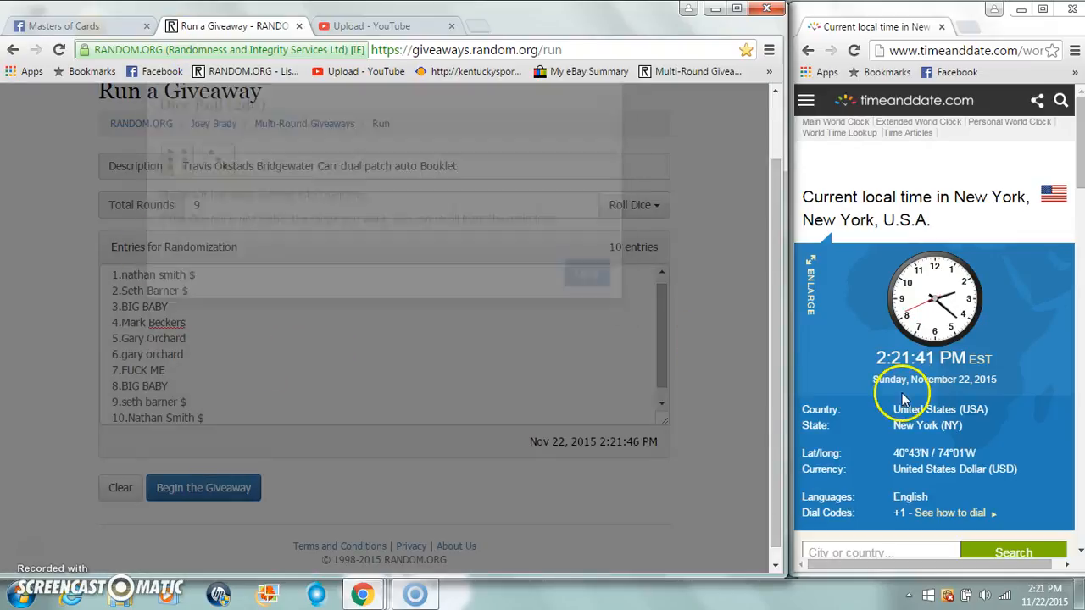
pyautogui.click(203, 488)
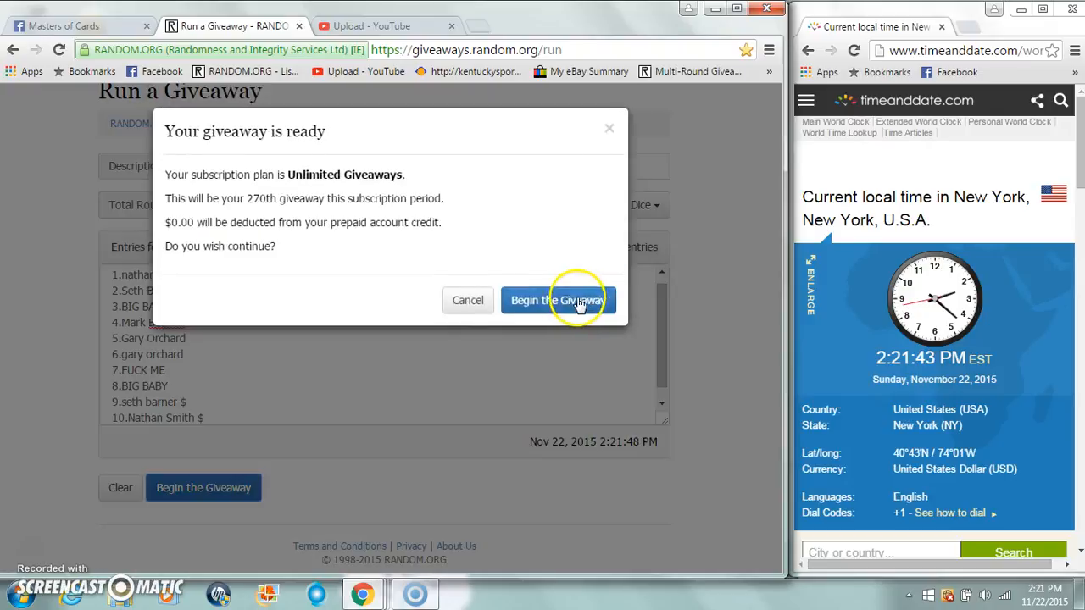
# Confirm the start and run all nine randomization rounds through the final round.
pyautogui.click(558, 300)
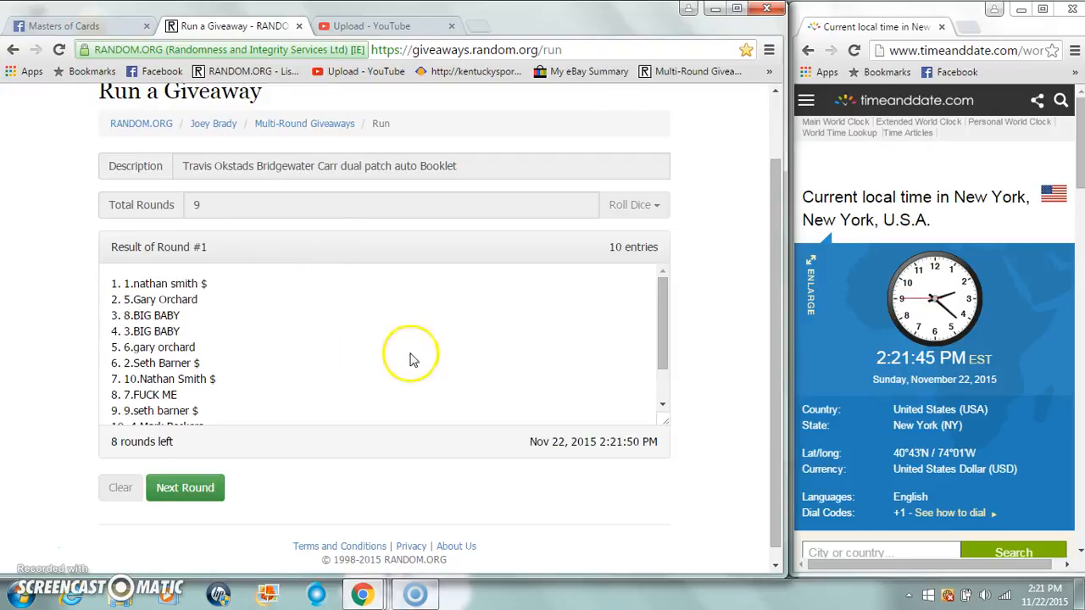
pyautogui.click(185, 488)
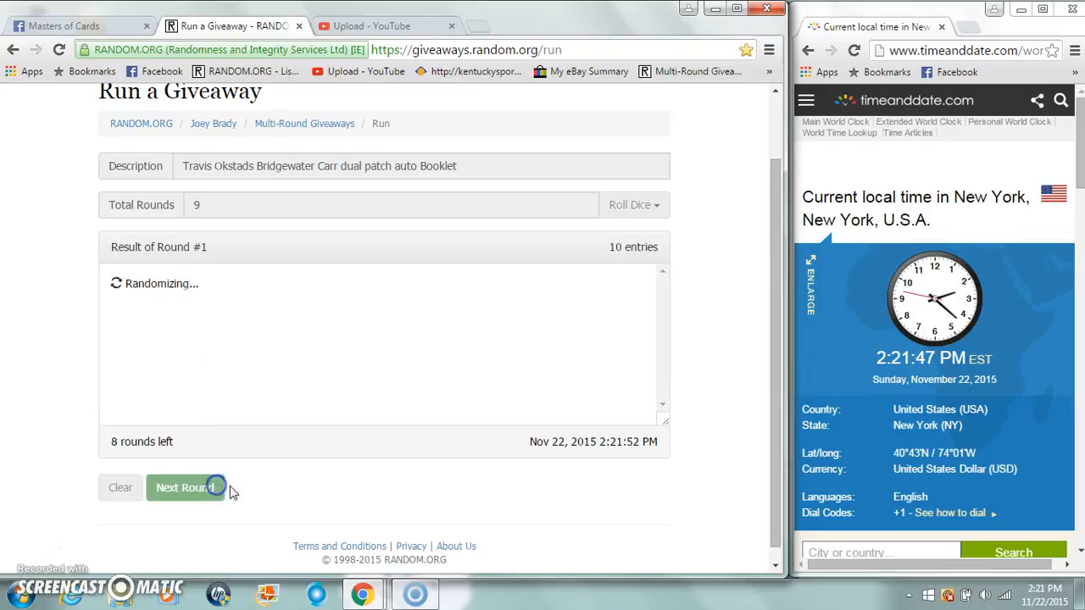
pyautogui.click(185, 489)
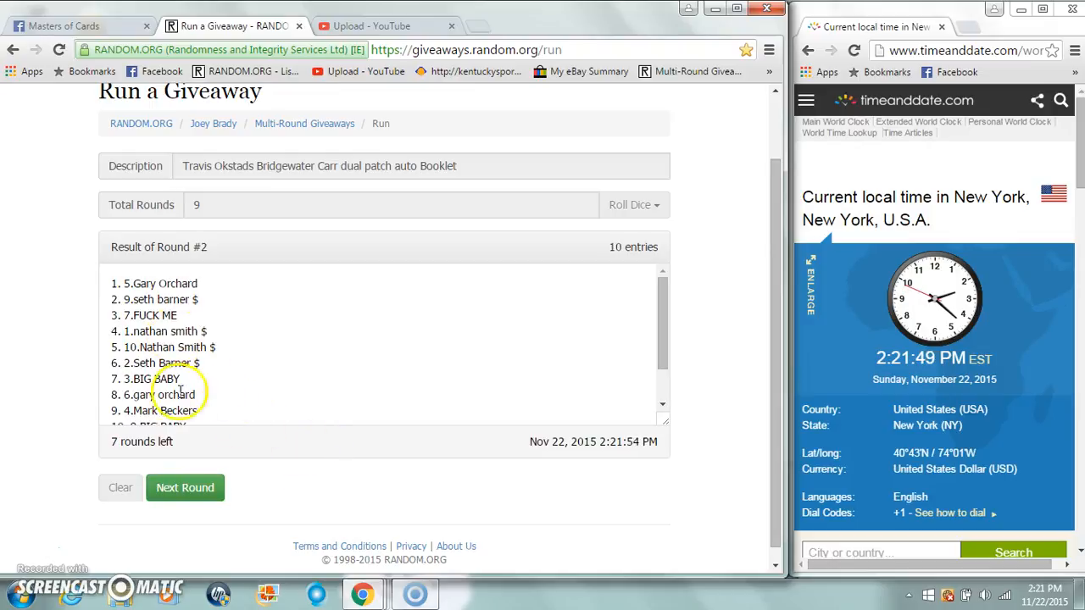
pyautogui.click(185, 488)
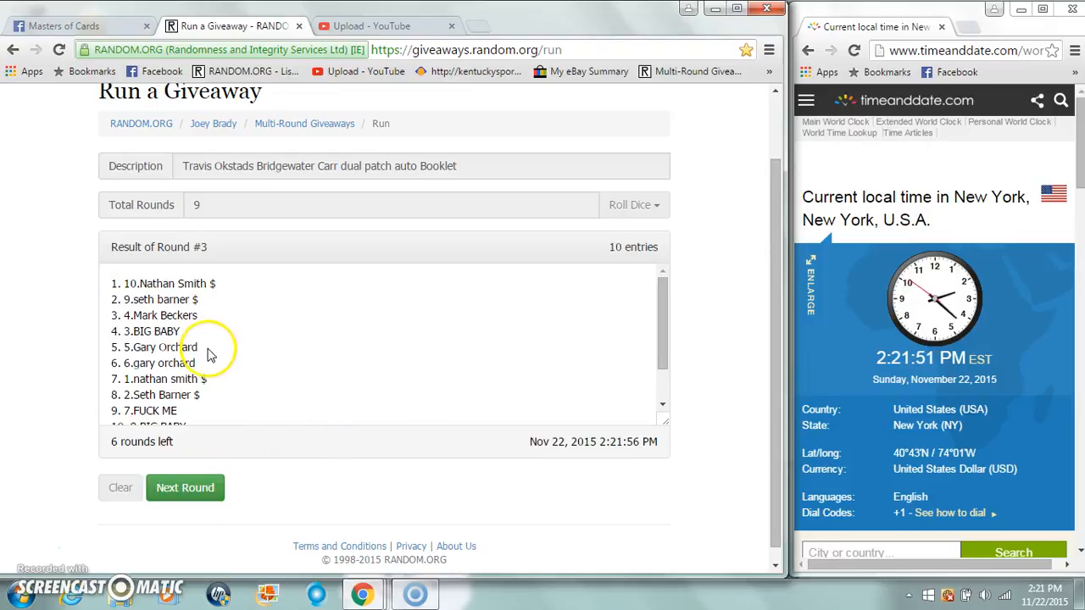
pyautogui.click(184, 489)
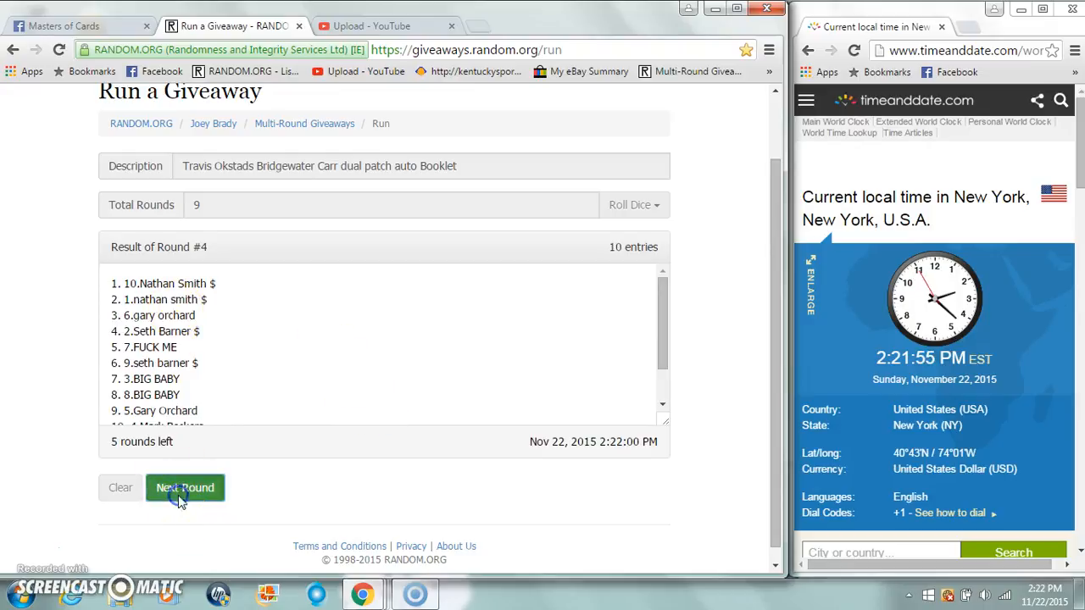
pyautogui.click(185, 488)
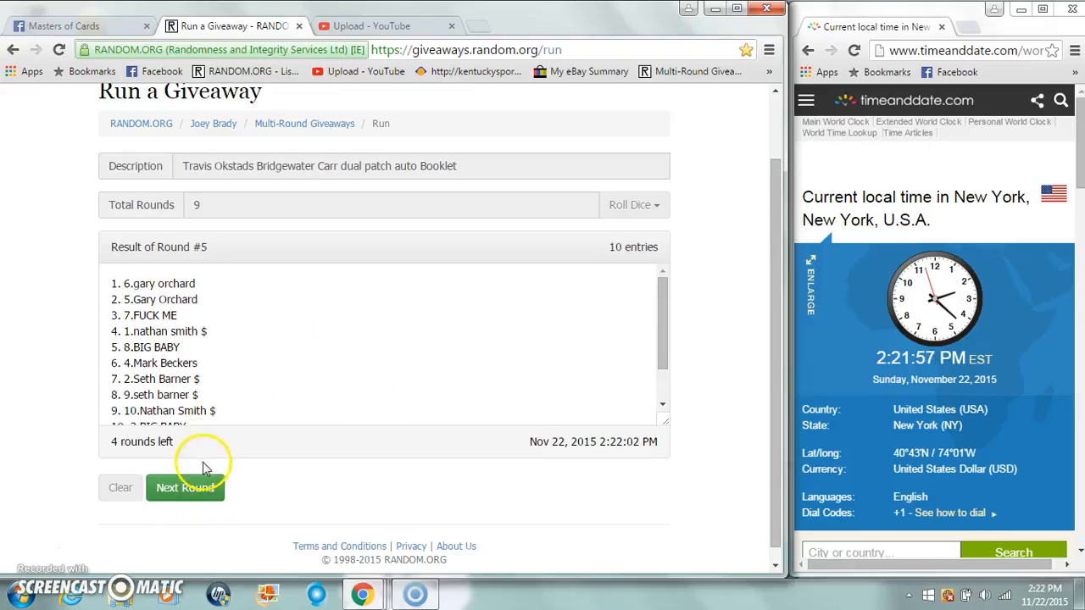
pyautogui.click(184, 488)
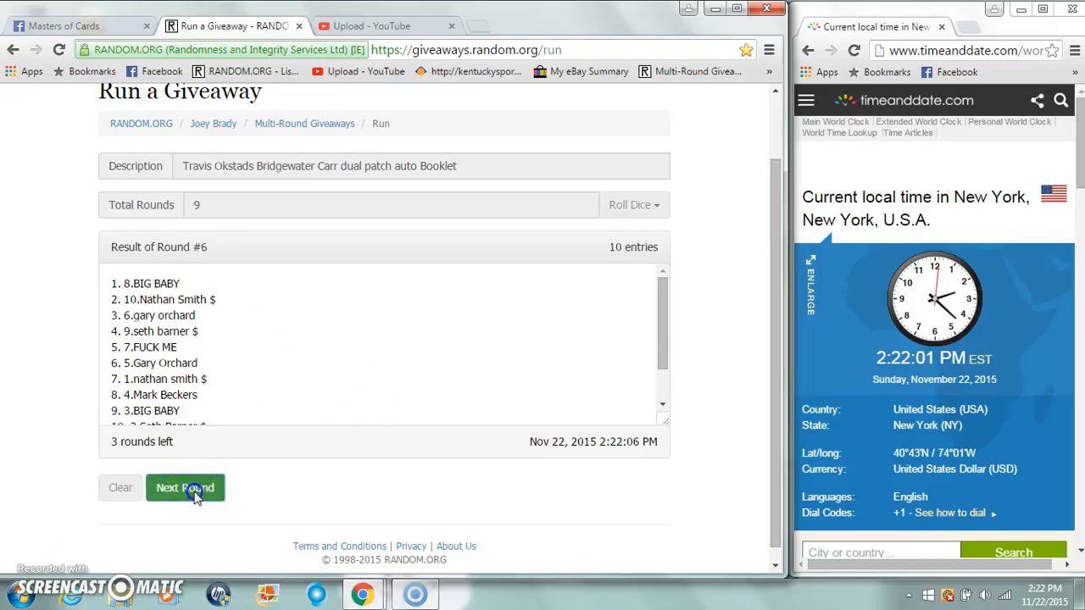
pyautogui.click(186, 488)
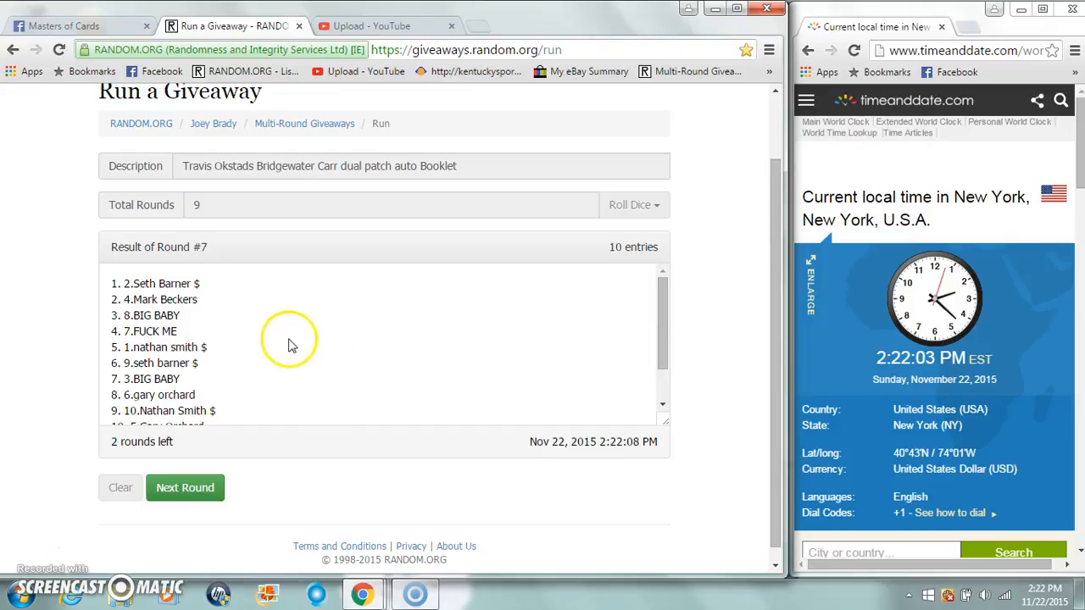
pyautogui.click(185, 488)
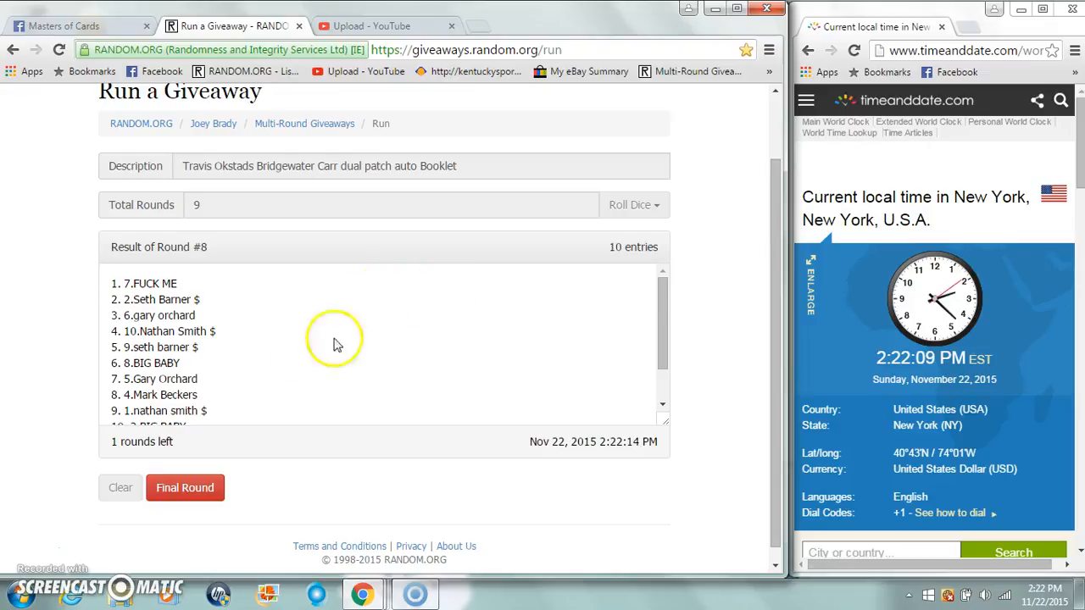
pyautogui.moveTo(329, 409)
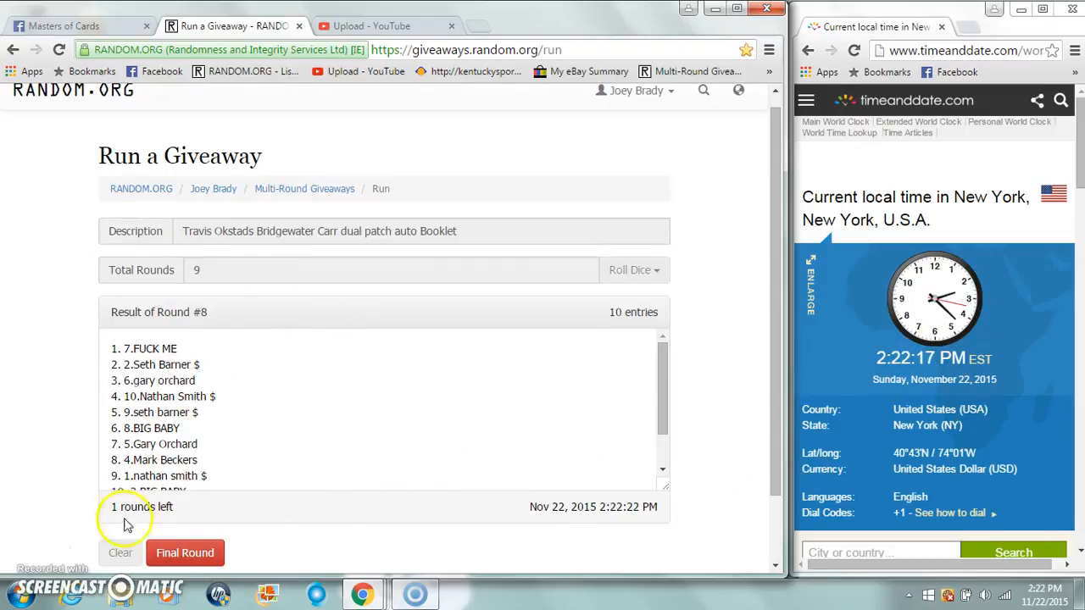
pyautogui.click(185, 552)
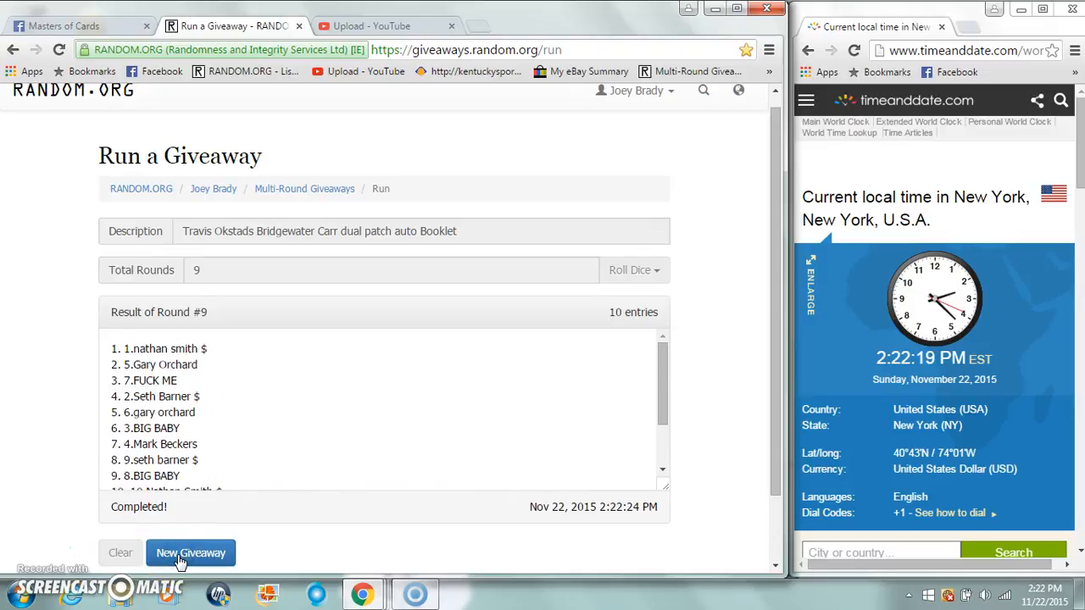
pyautogui.moveTo(173, 78)
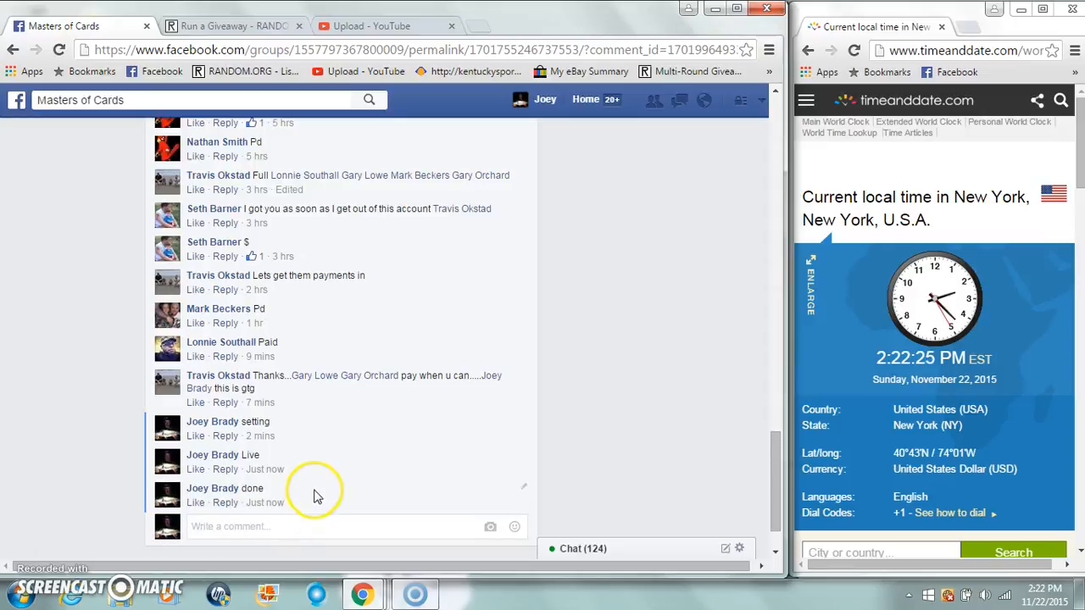
pyautogui.moveTo(268, 503)
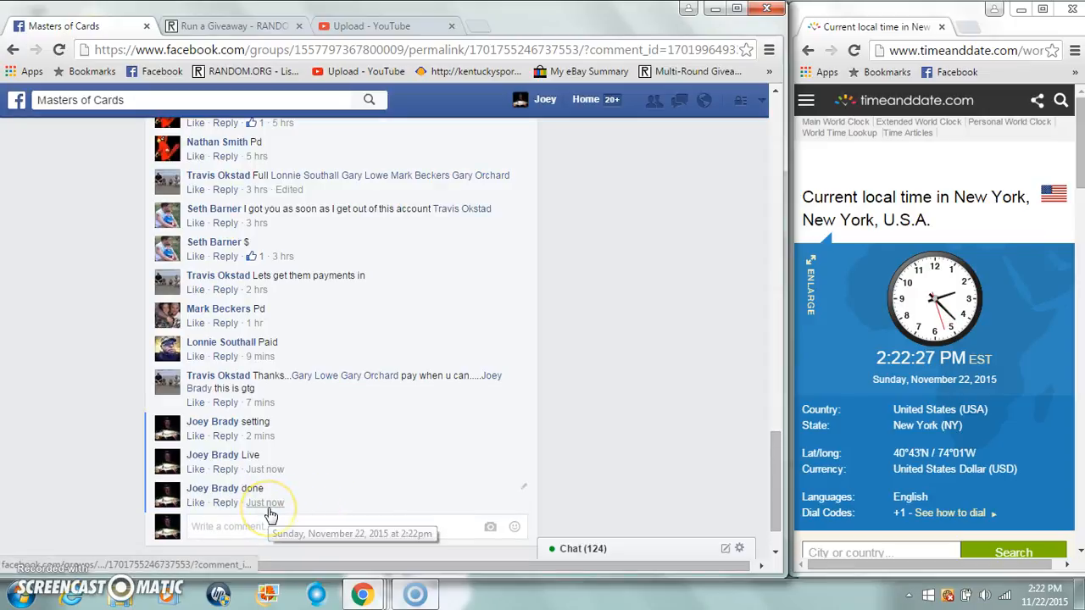